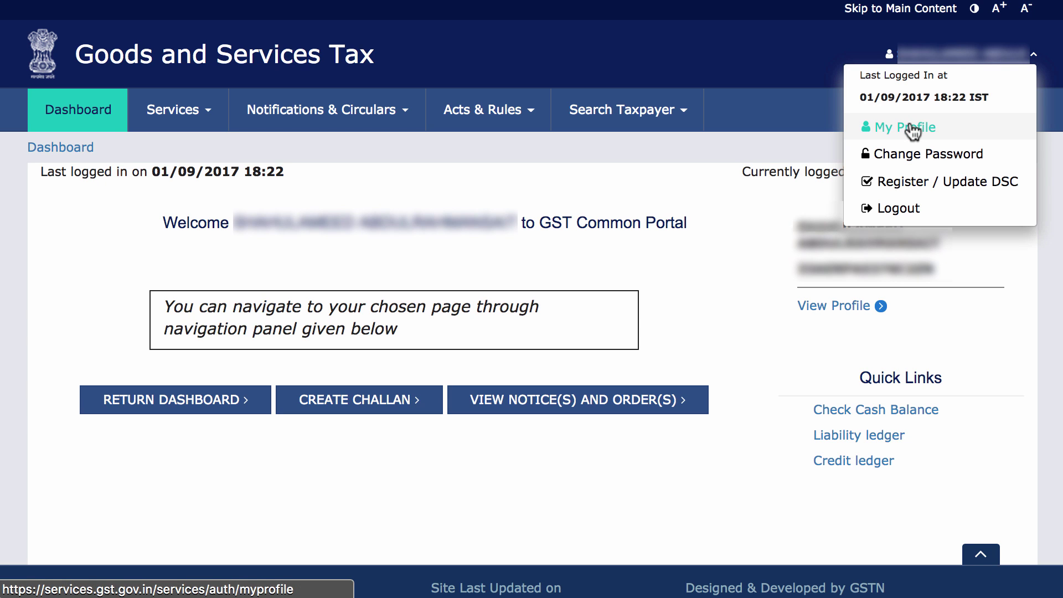
mouse_move(906, 127)
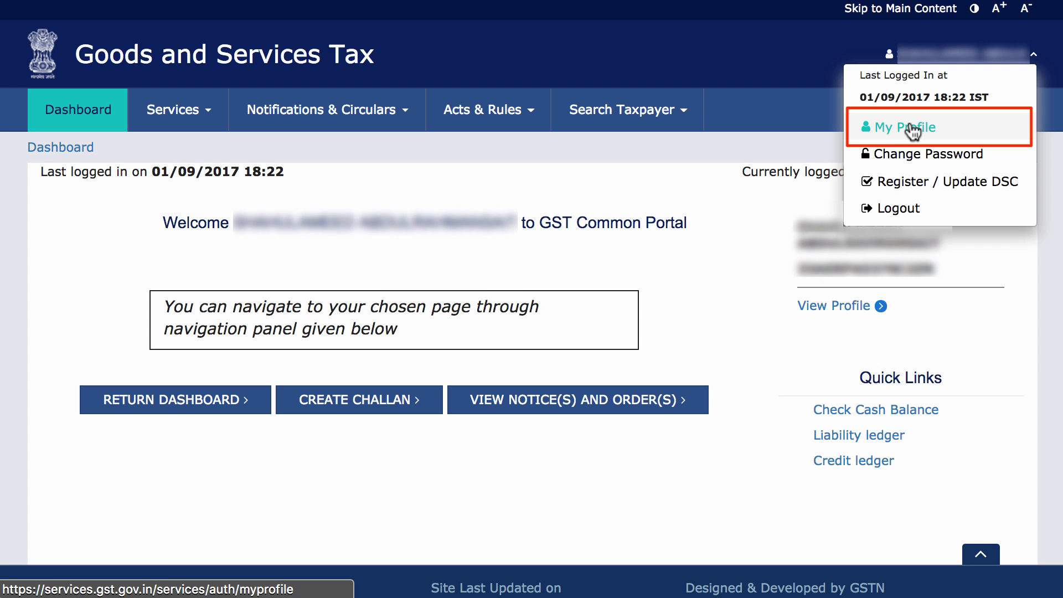
- From My Profile, reach Manage API Access and choose Yes for Enable API Request
click(904, 127)
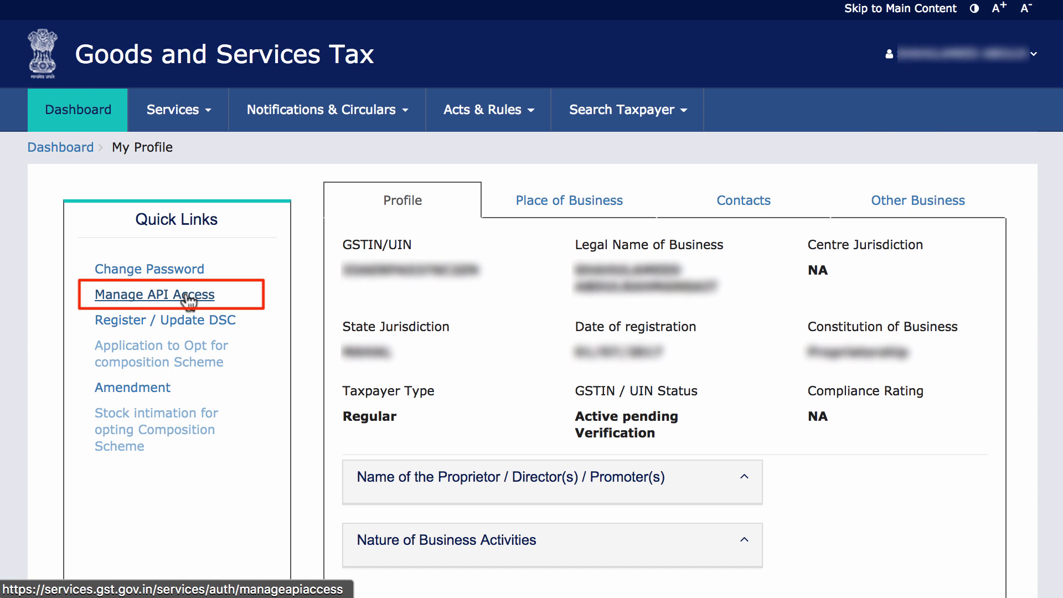
click(151, 295)
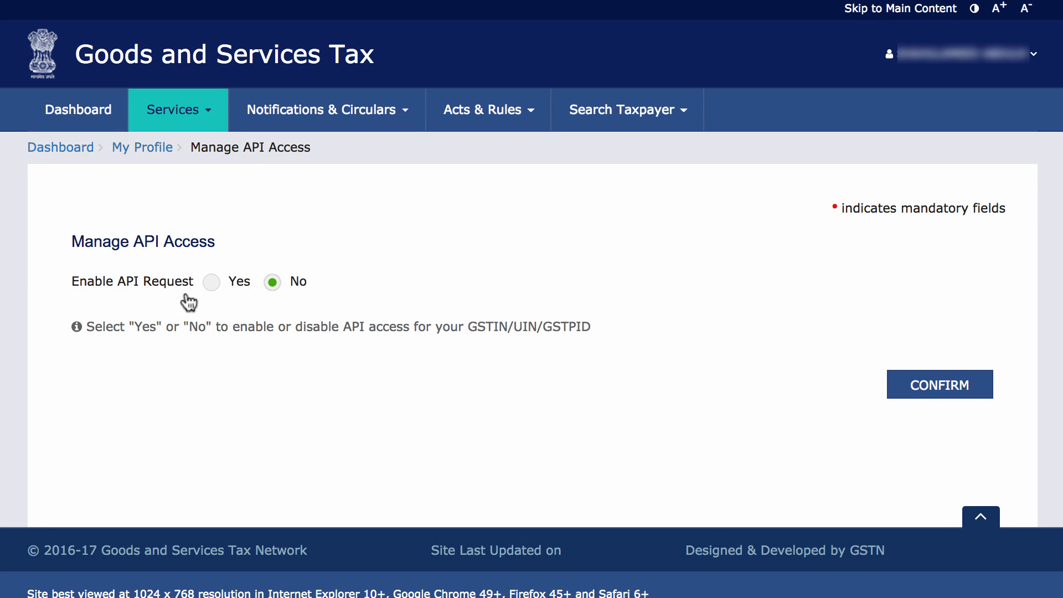
mouse_move(211, 285)
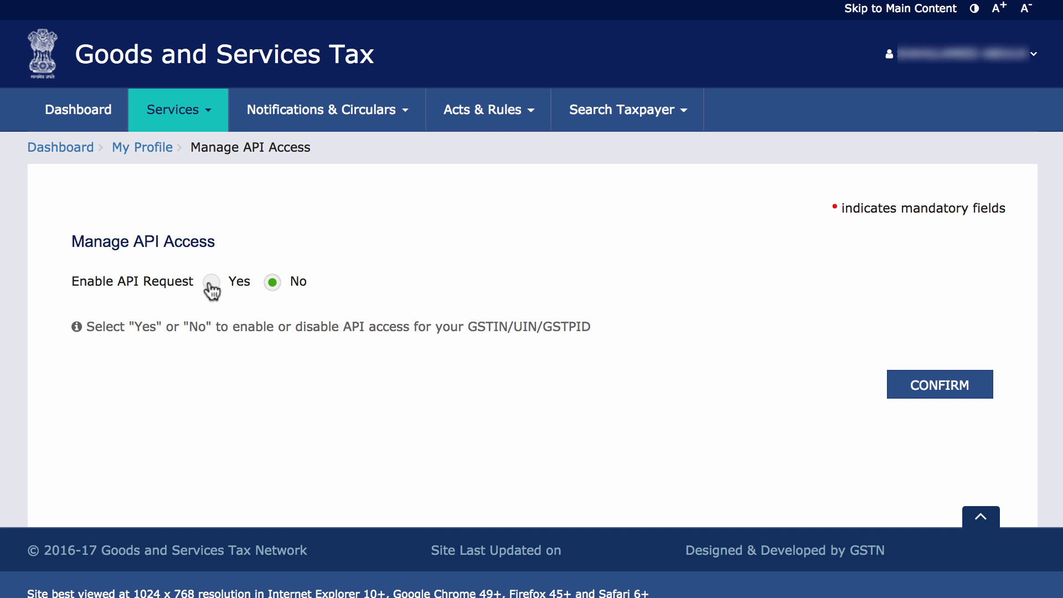
click(212, 282)
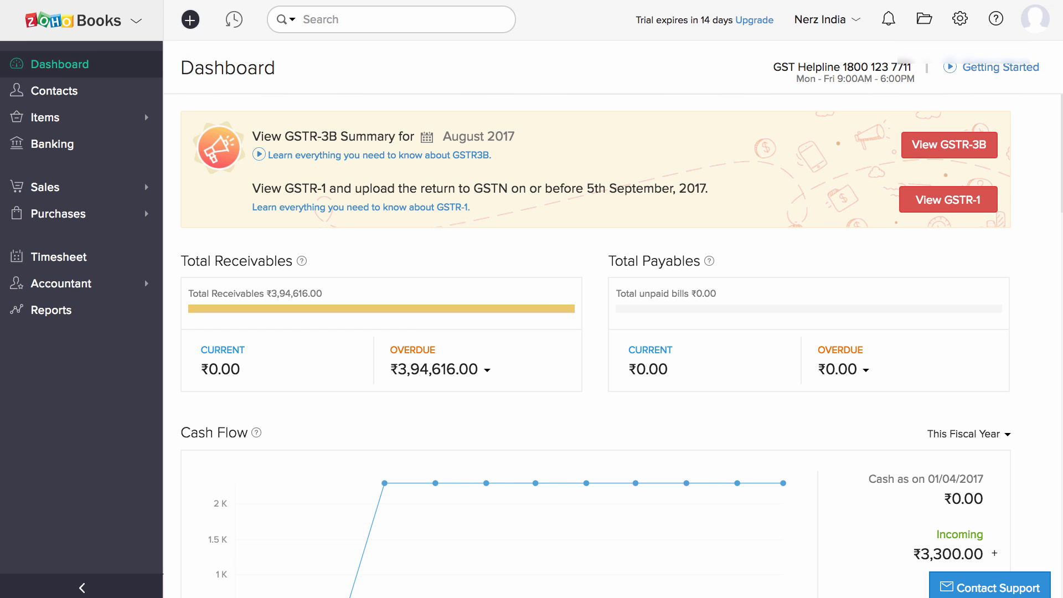
- Under Accountant in the sidebar, show the GST Filing summary listing GSTR-1 for July 2017
click(53, 321)
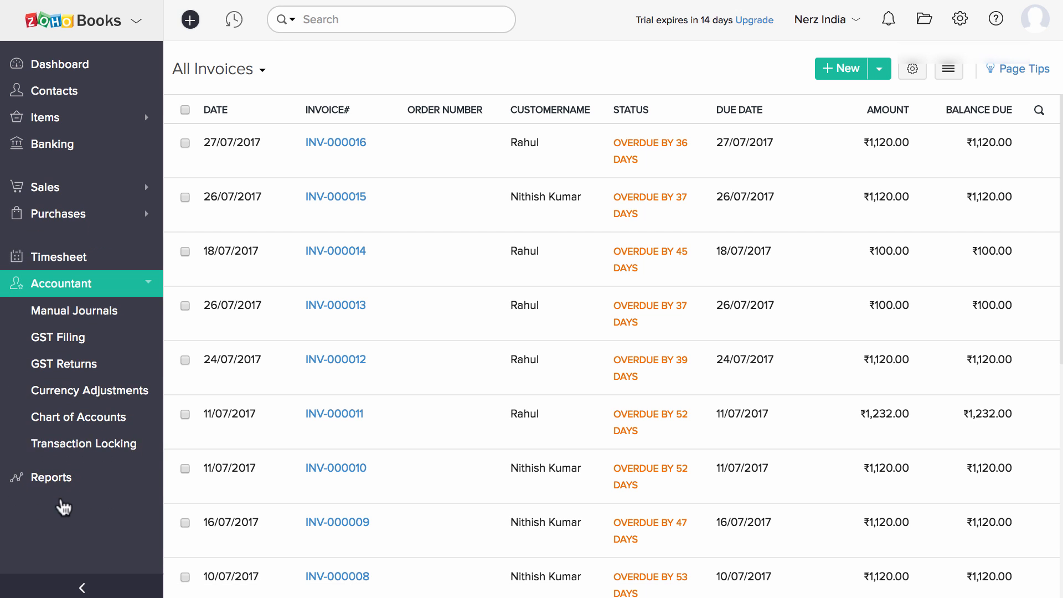
click(57, 337)
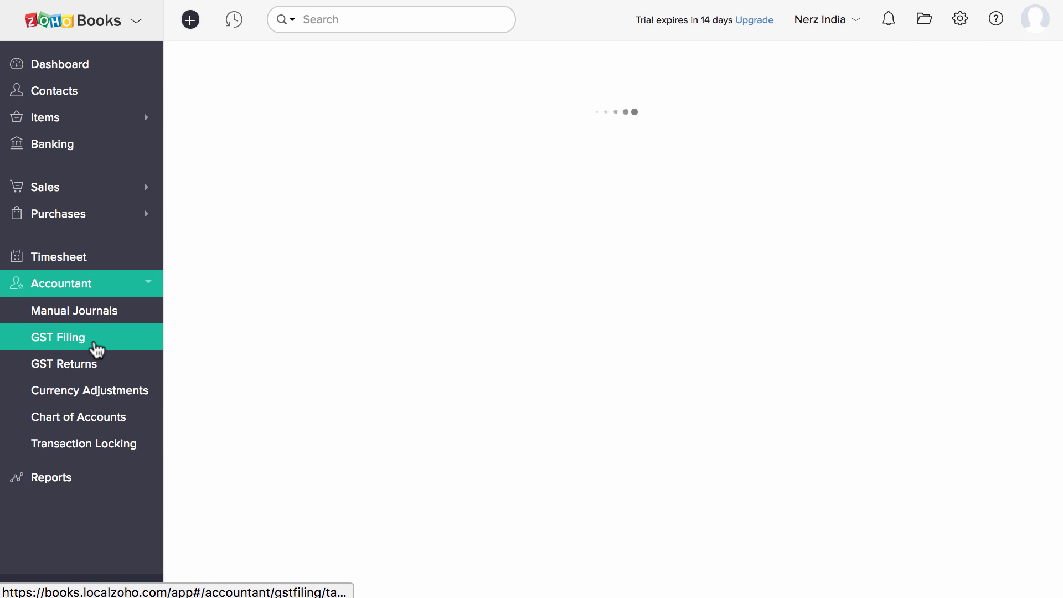
click(57, 336)
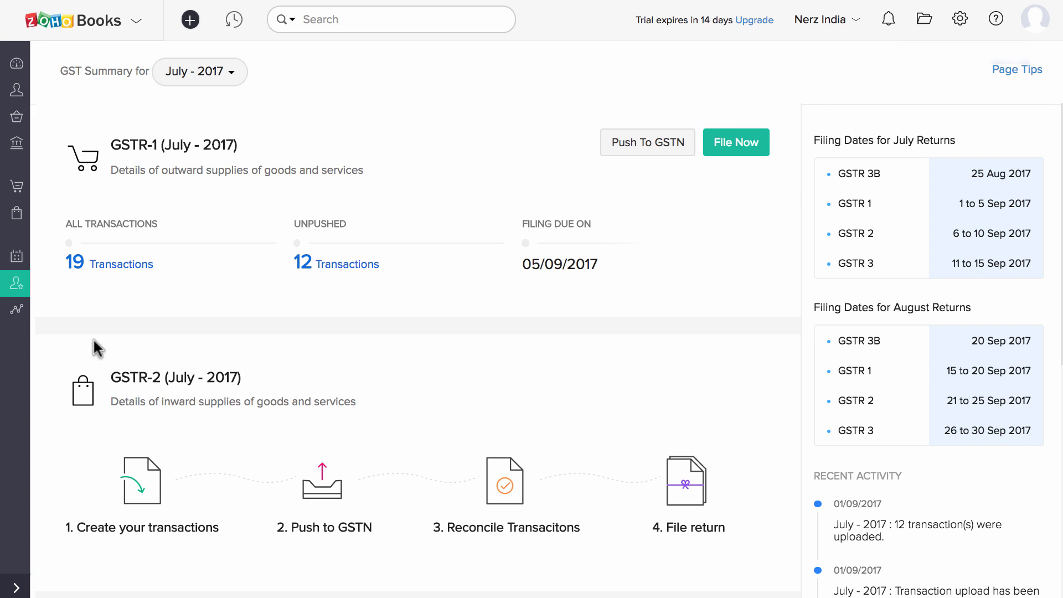
click(223, 72)
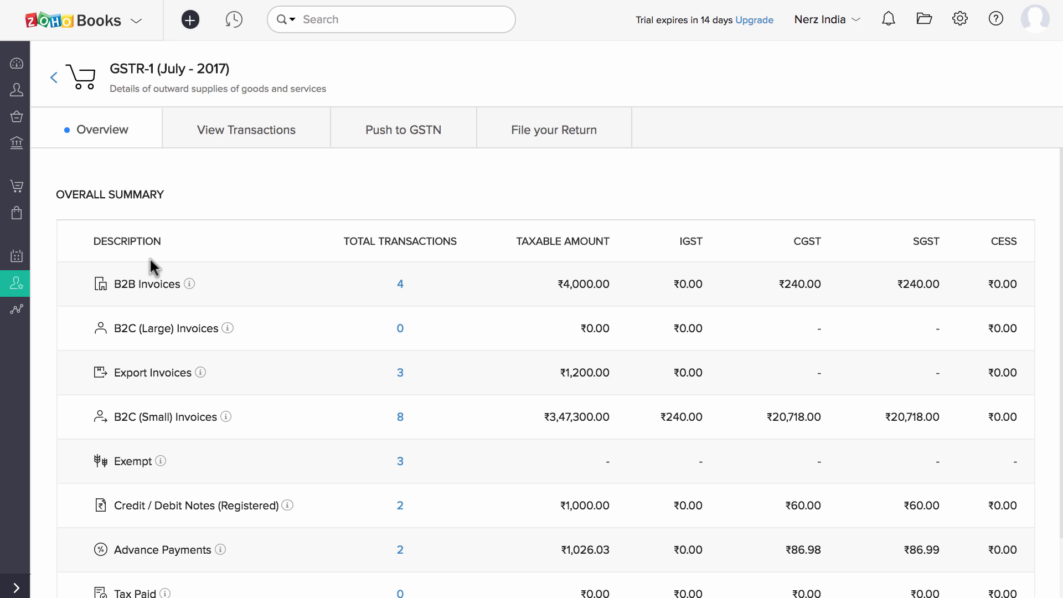
scroll(down, 3)
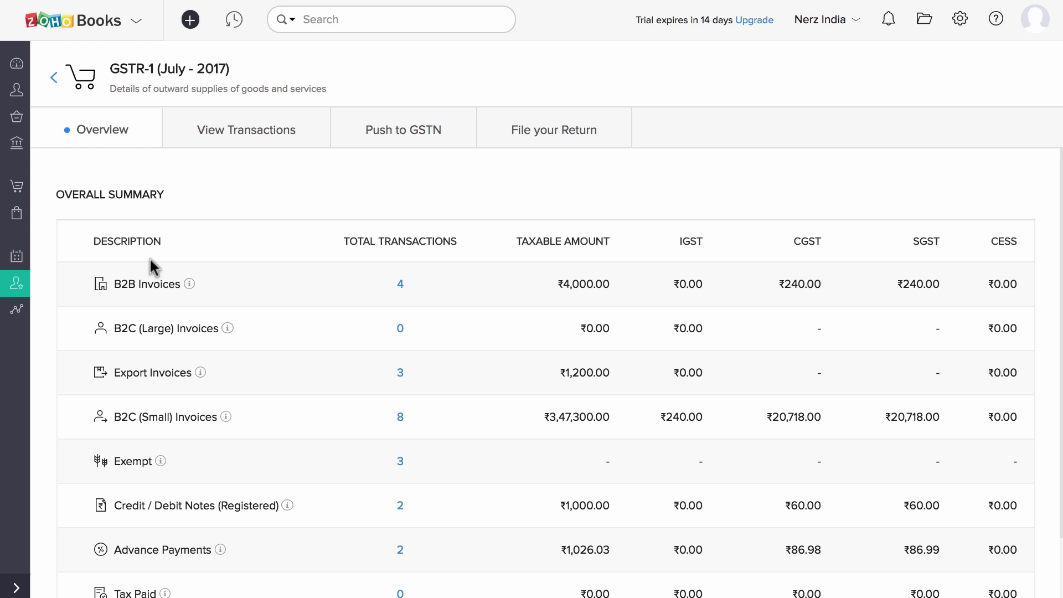
mouse_move(256, 283)
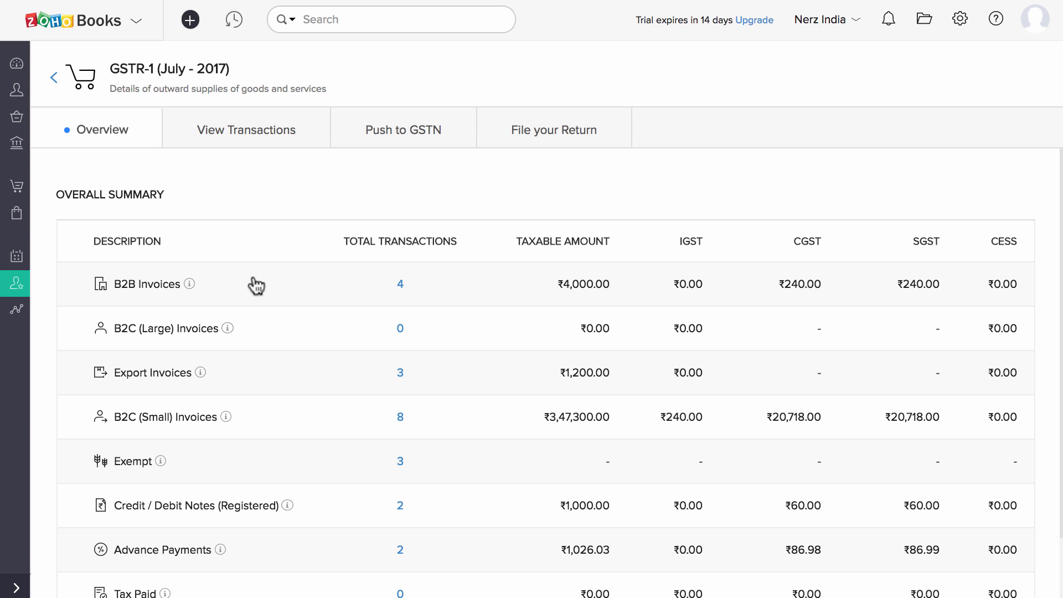
click(246, 129)
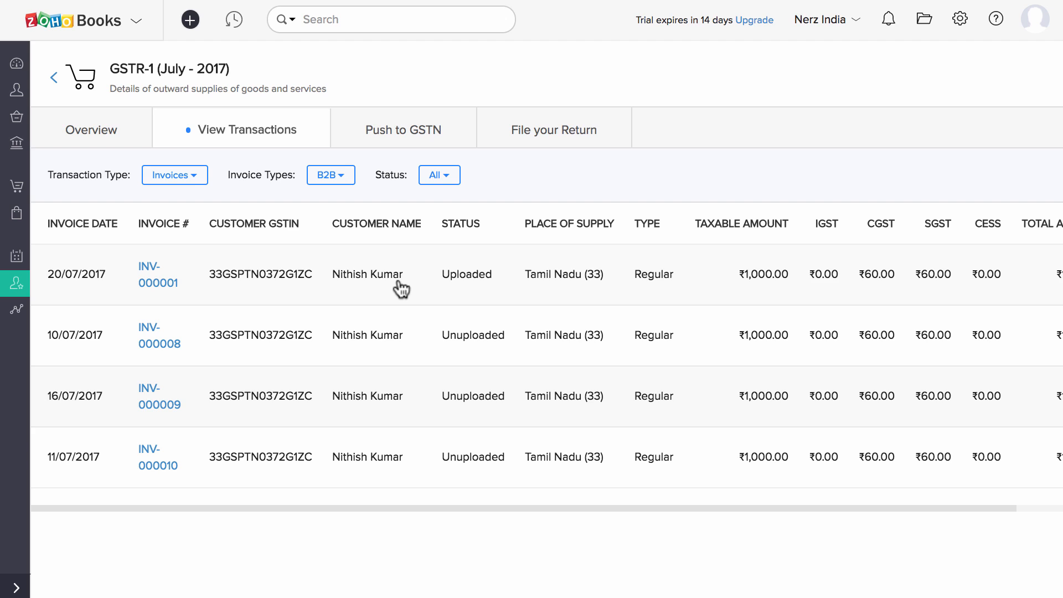
mouse_move(257, 210)
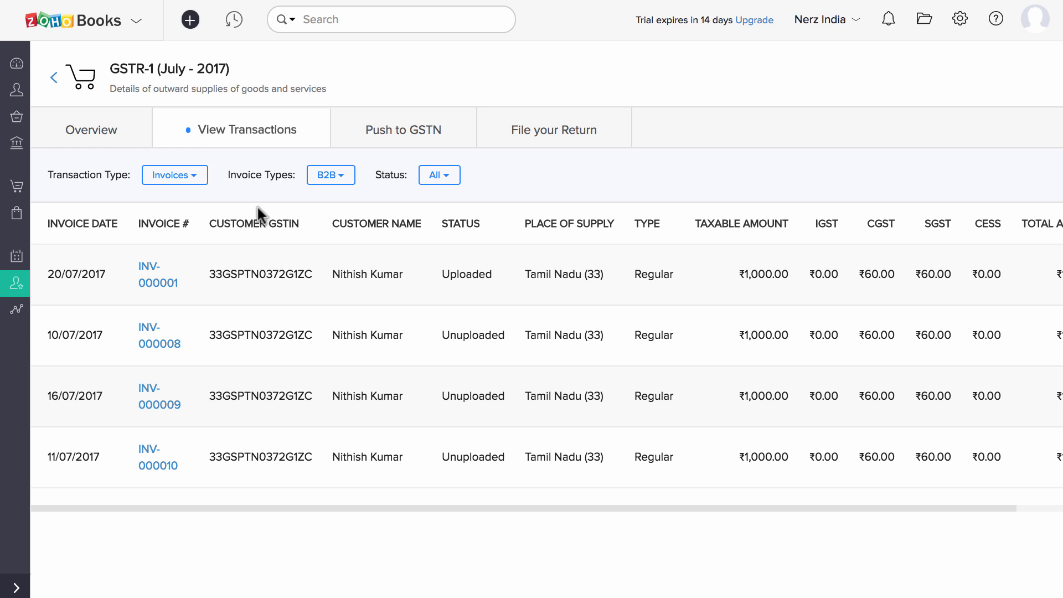
- Filter invoices to all types and all statuses, then show the Push to GSTN summary
click(175, 175)
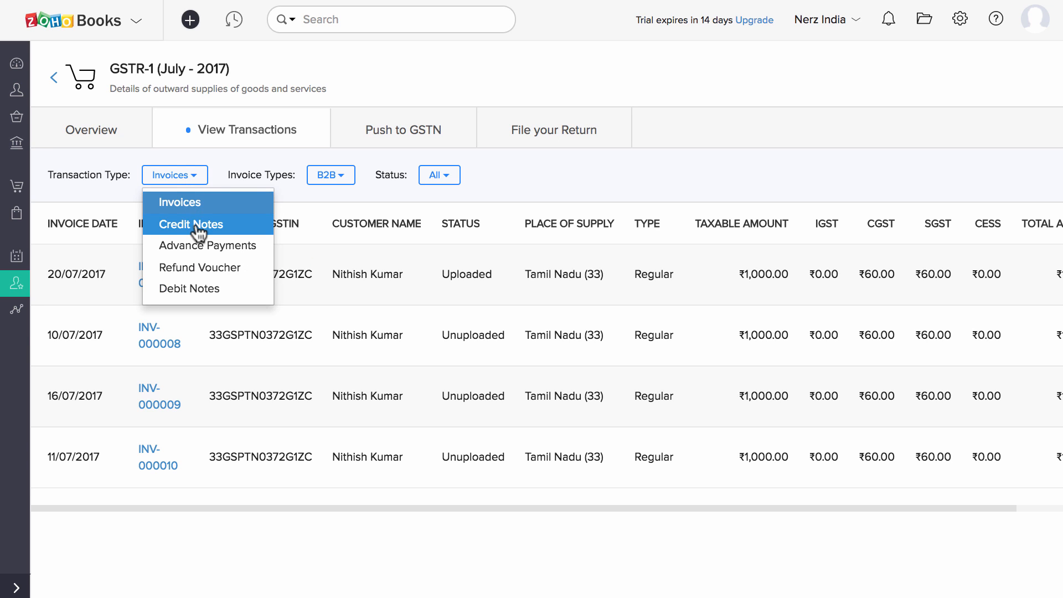
mouse_move(189, 288)
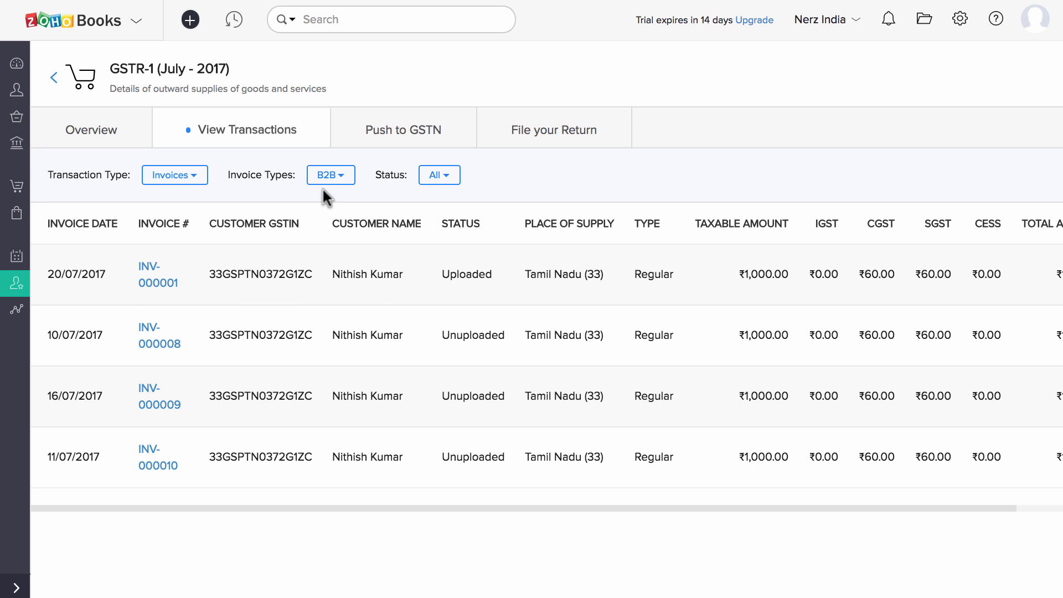
click(330, 175)
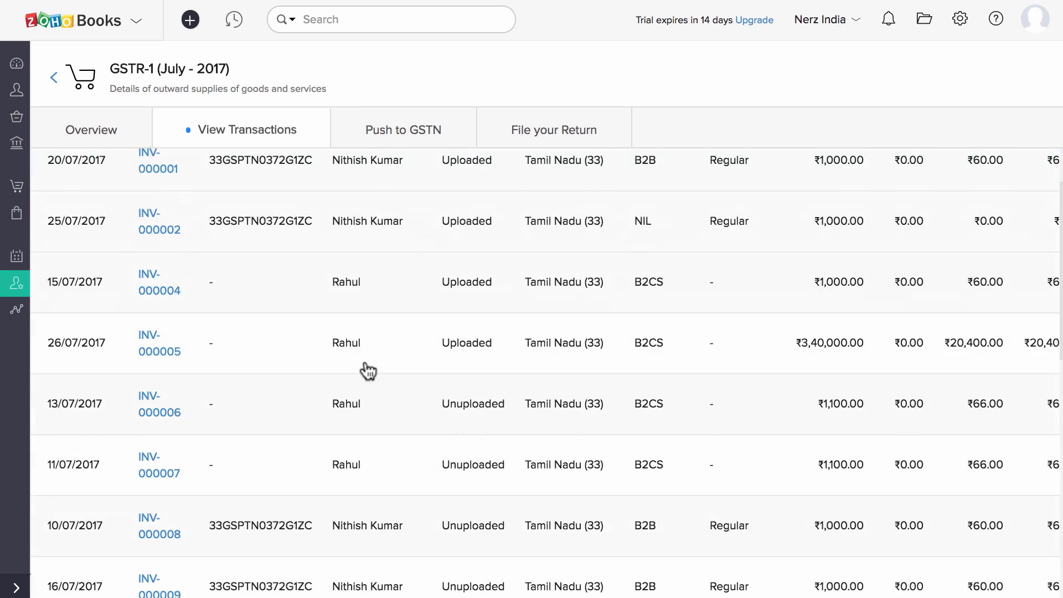
scroll(down, 3)
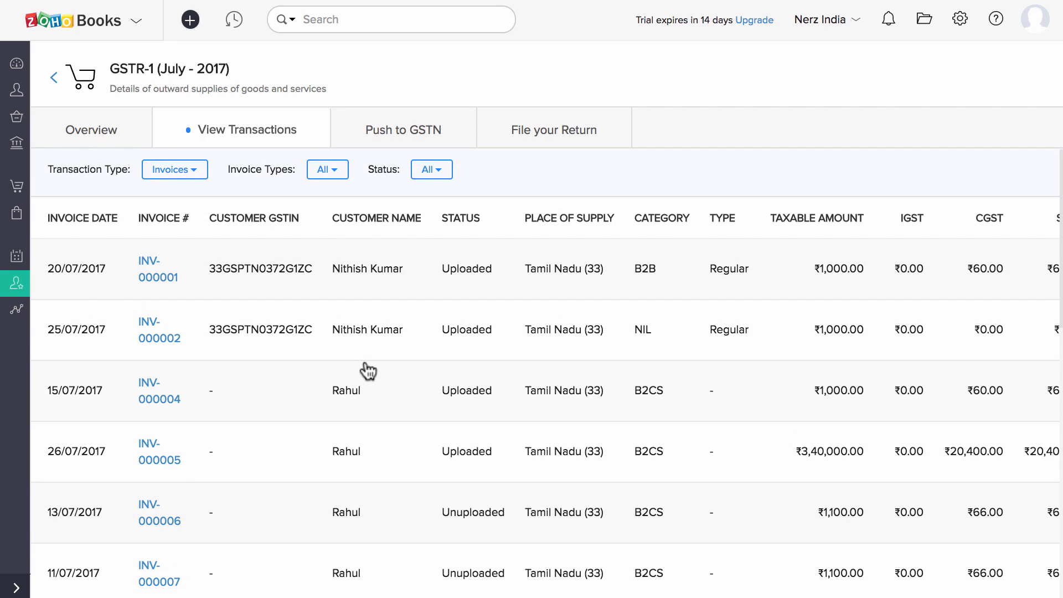
click(432, 170)
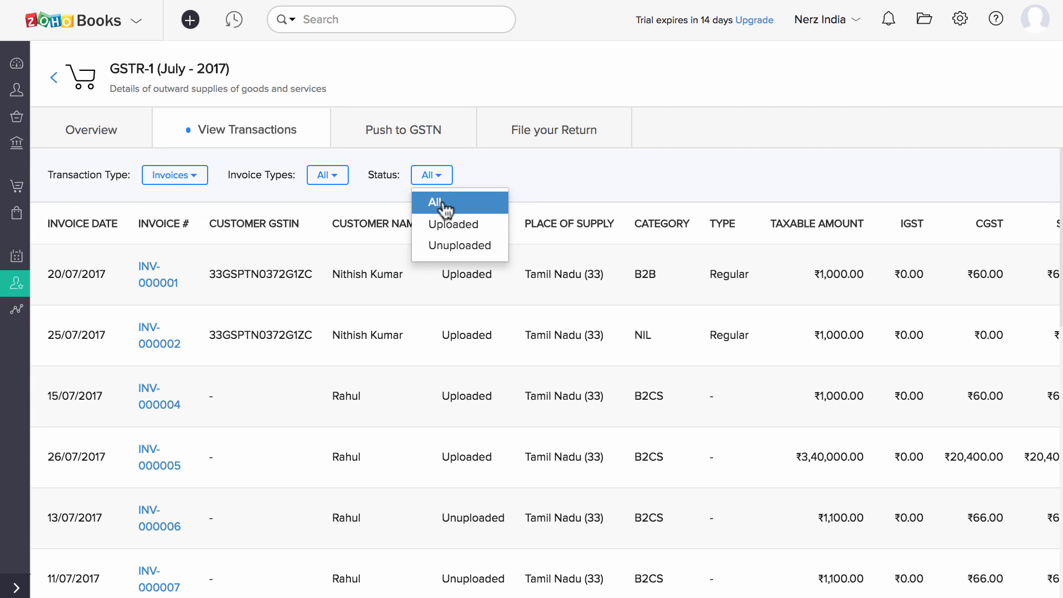
click(434, 202)
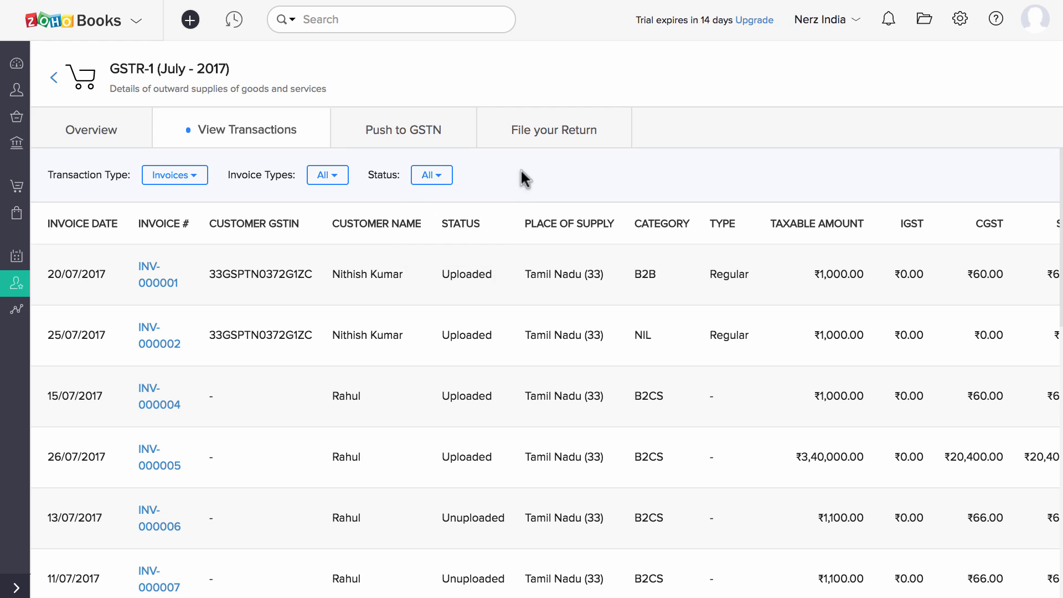
click(403, 131)
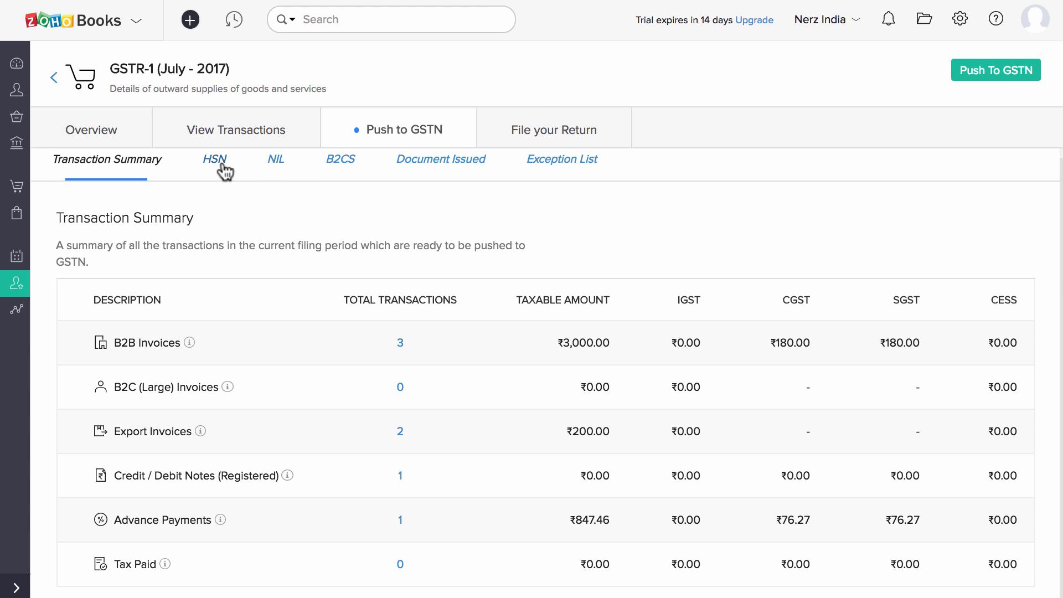
- Review the HSN summary and Document Issued list, then edit the issued document serial details
click(213, 160)
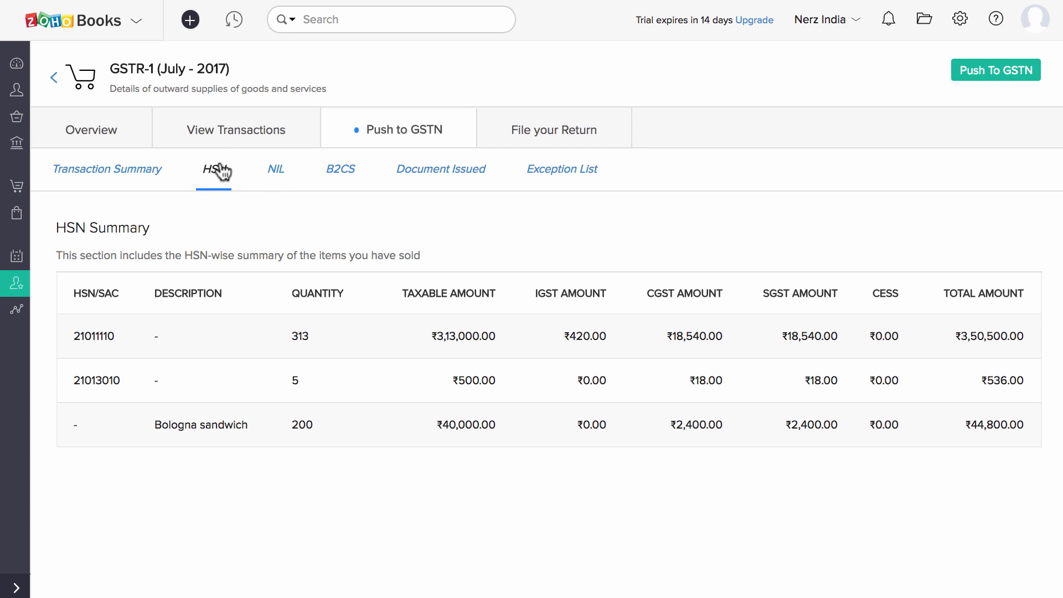
click(274, 169)
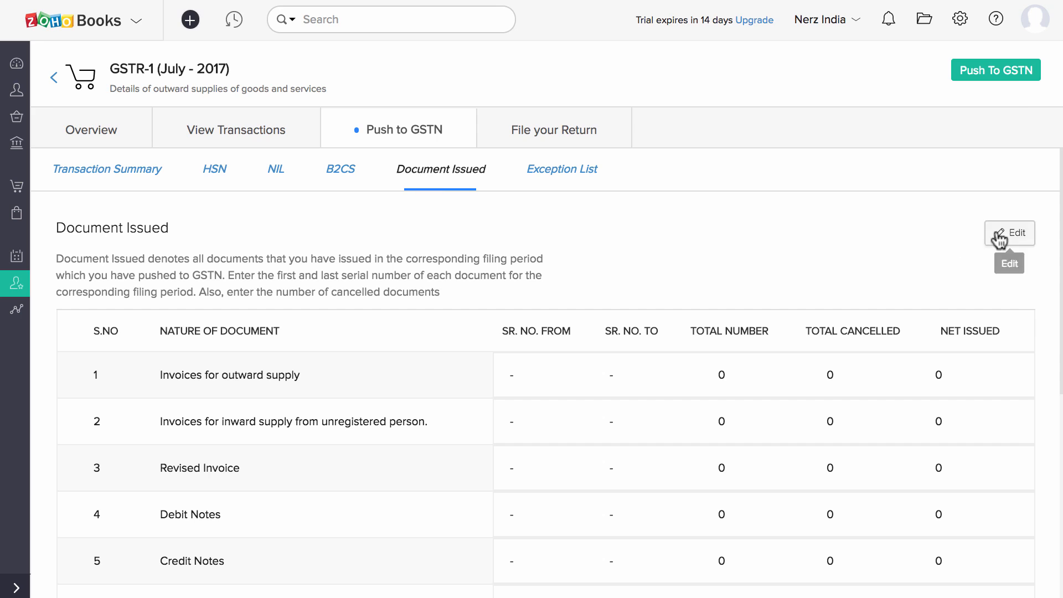
click(1011, 232)
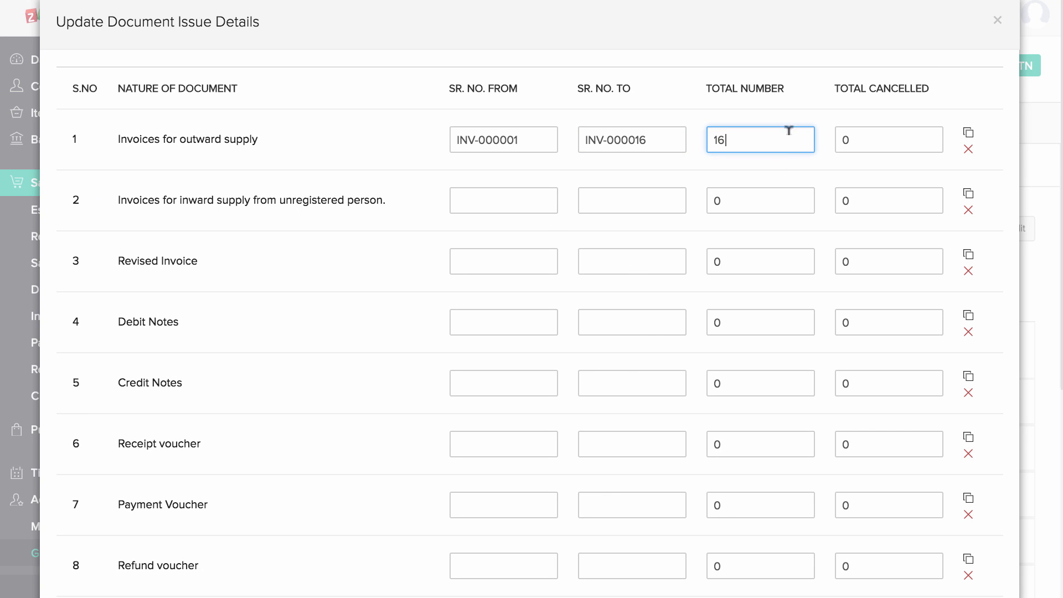
- Add payment voucher range ending 05, save the document details and view the empty Exception List
click(503, 505)
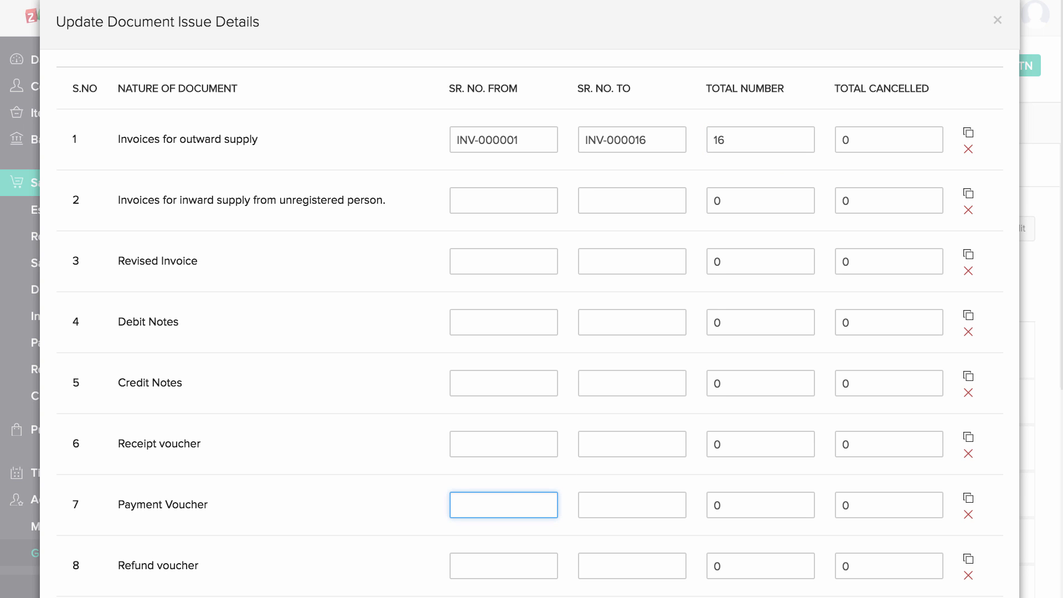
text(05)
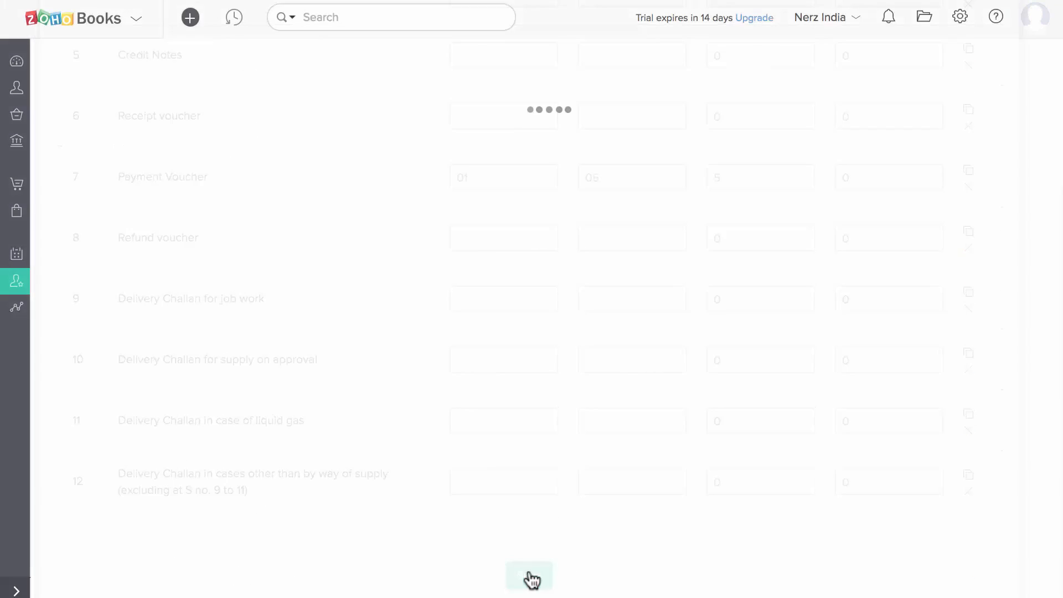
click(529, 578)
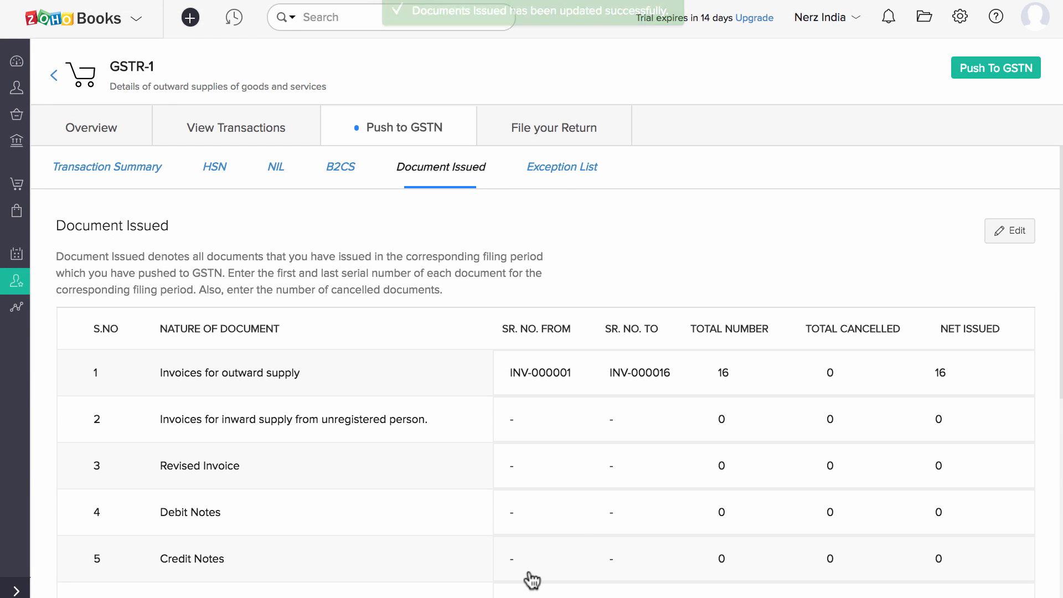
click(562, 167)
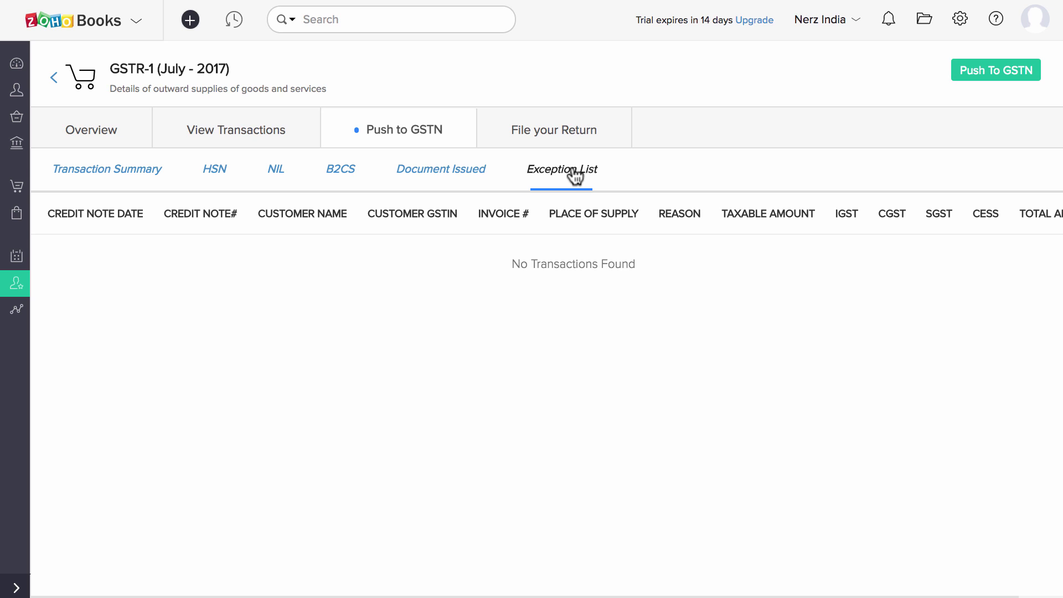
- Start the Push To GSTN form for the July 2017 GSTR-1 return
click(996, 70)
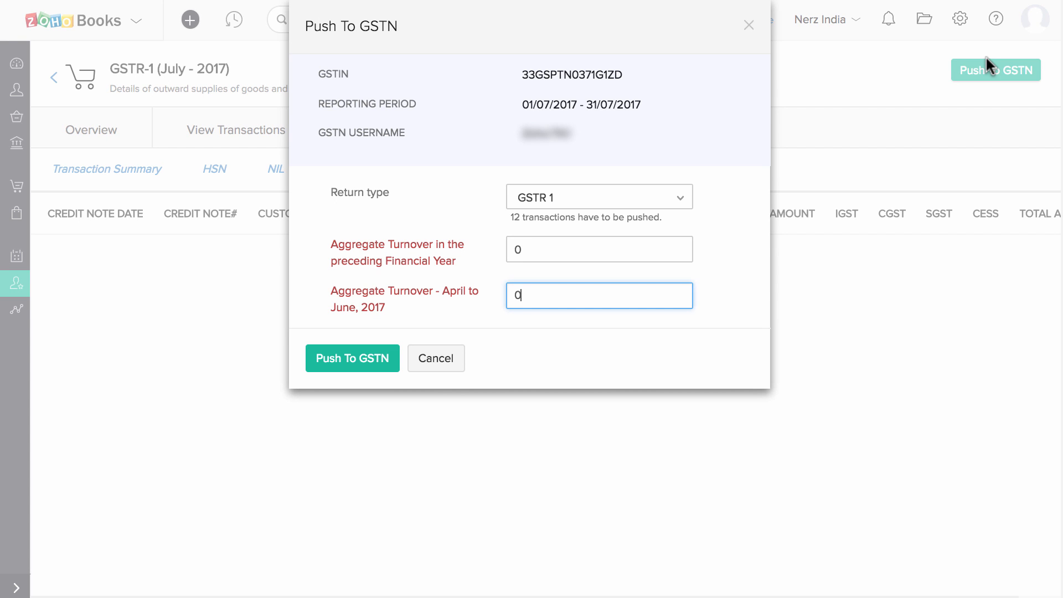
- Enter preceding-year turnover 50000000 and April–June turnover 500000, and push to GSTN
text(50000000)
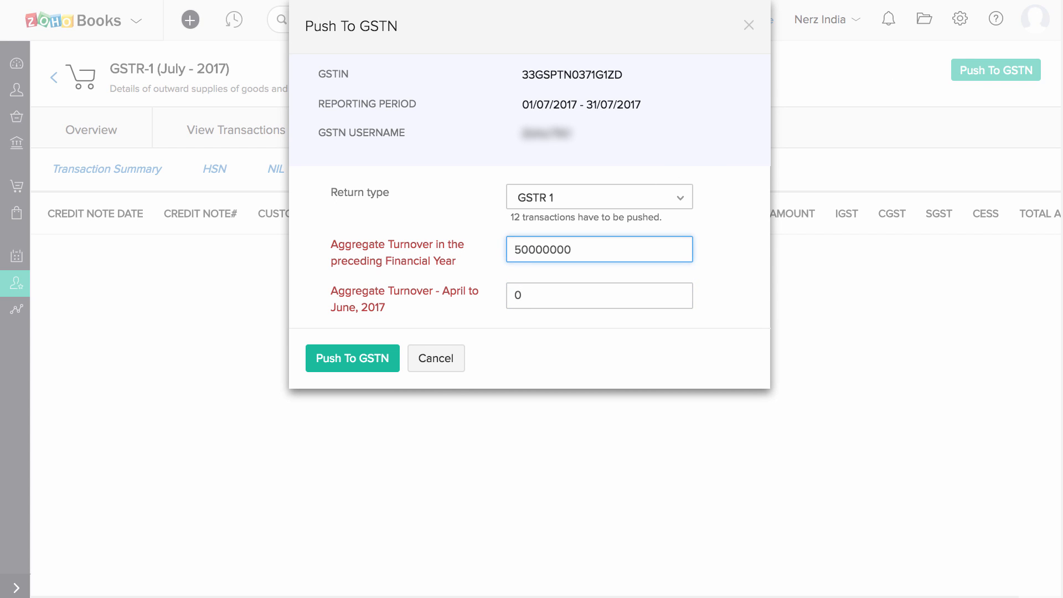
click(599, 295)
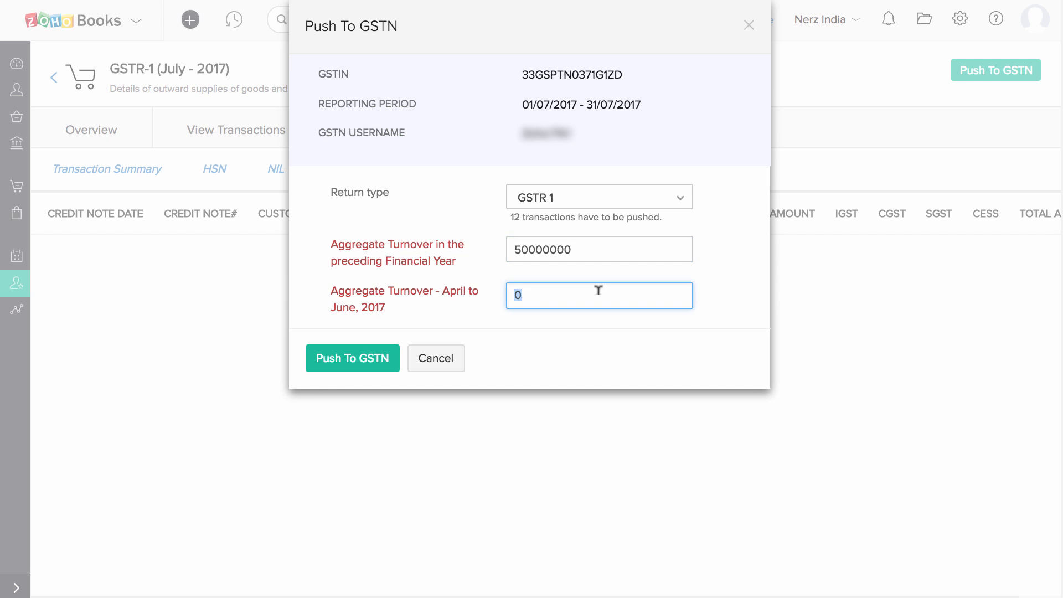
text(500000)
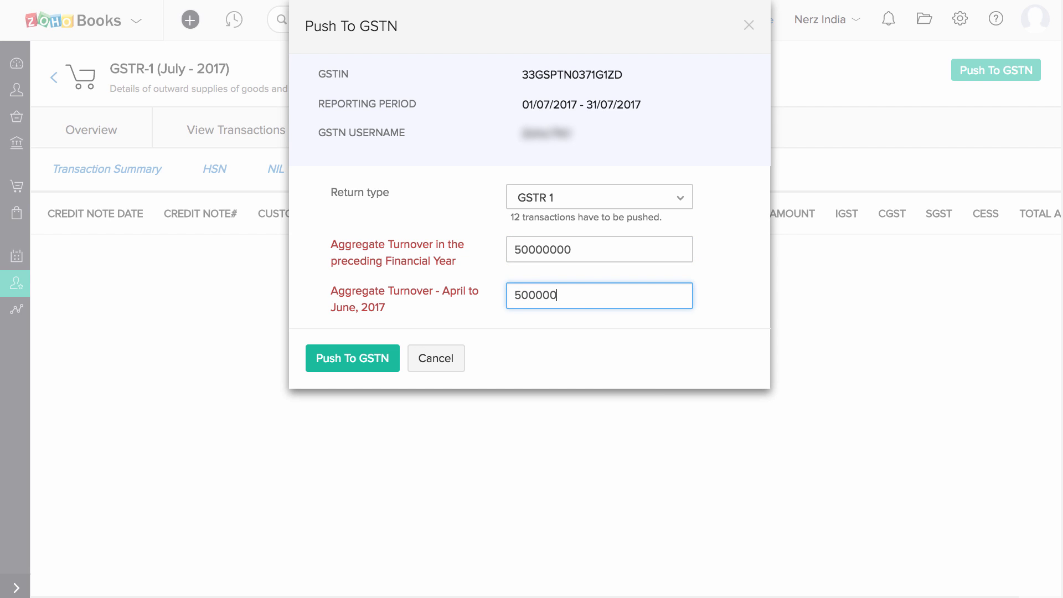
click(362, 358)
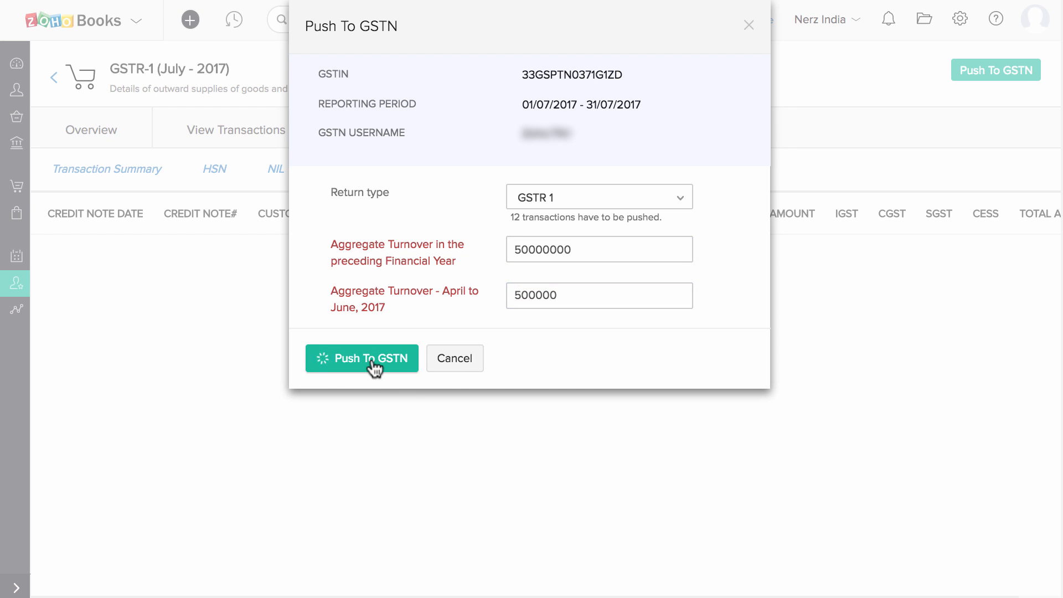
click(363, 359)
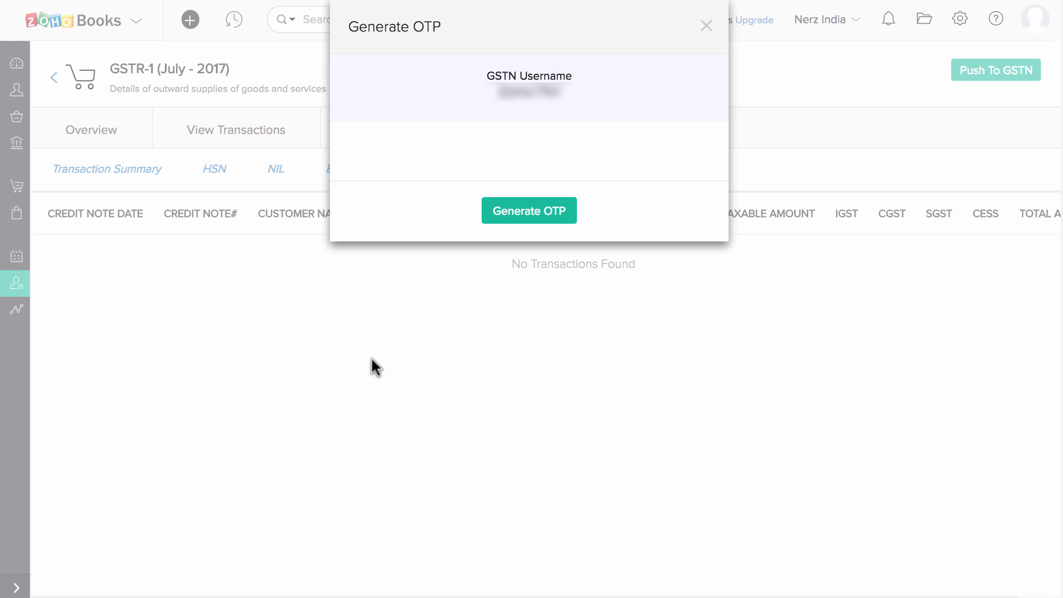
- Generate the OTP, enter it and verify to complete the GSTR-1 upload
click(530, 211)
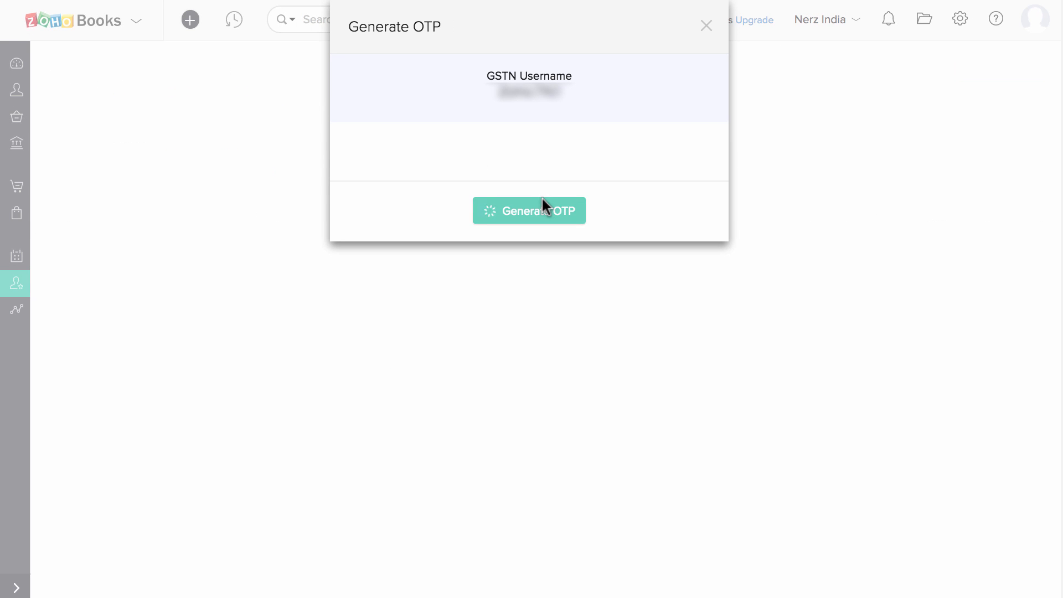
click(529, 211)
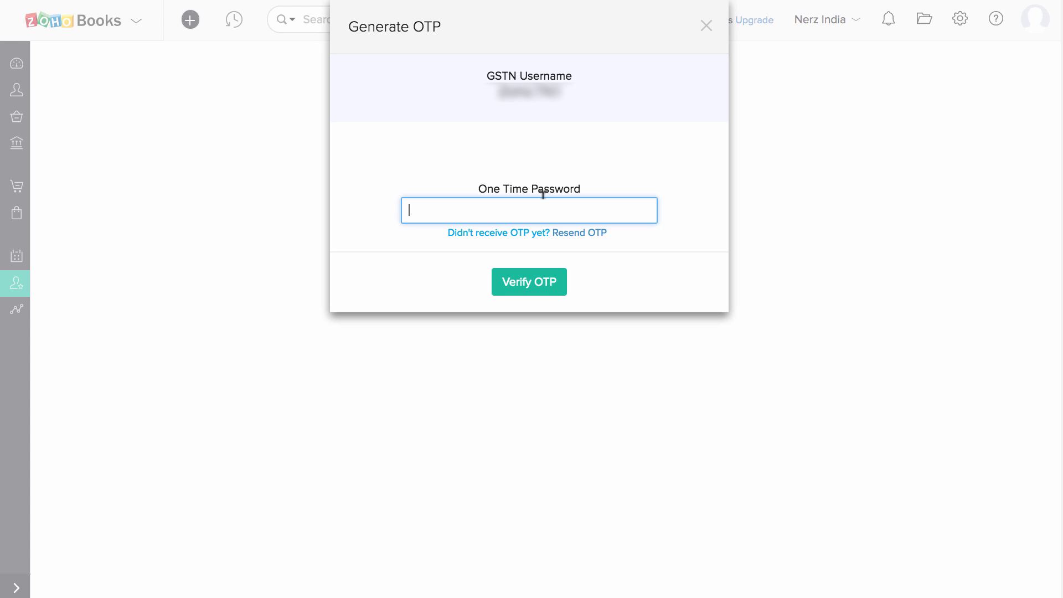
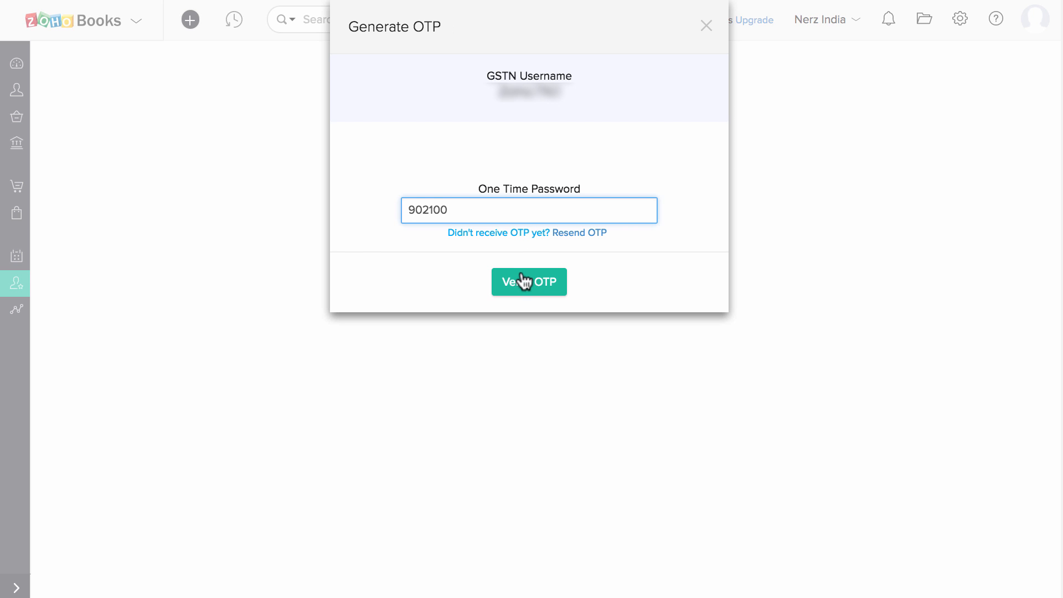
click(529, 283)
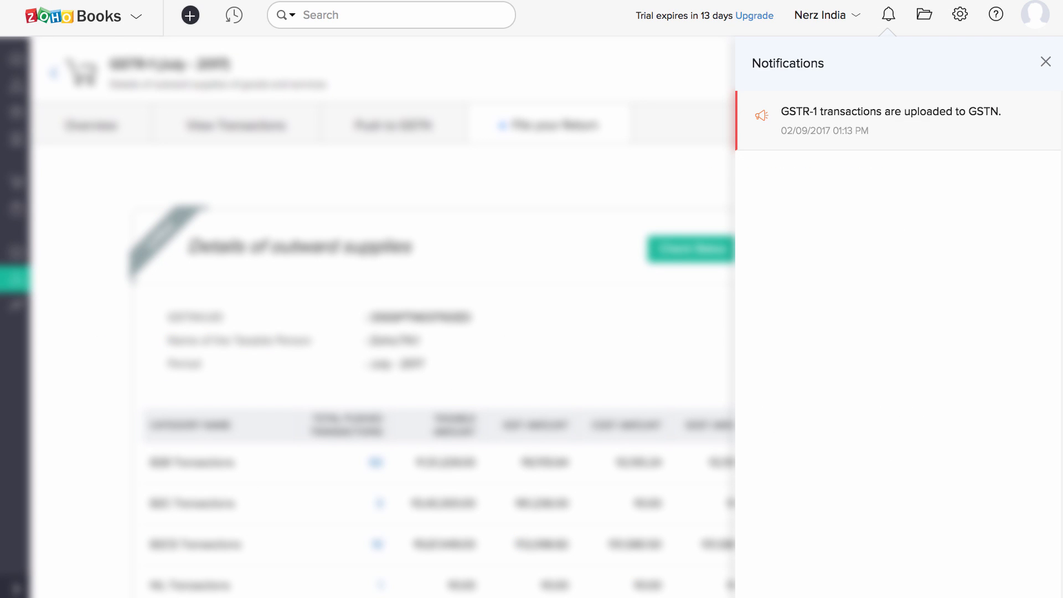
- Close the upload notification and scroll through the File your Return category totals
click(1046, 61)
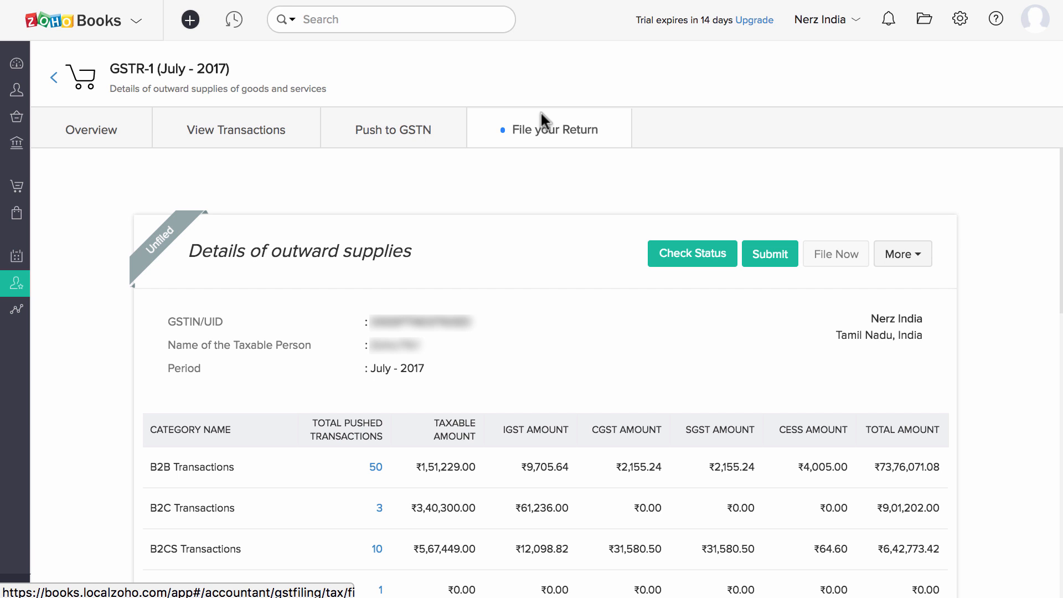
mouse_move(547, 143)
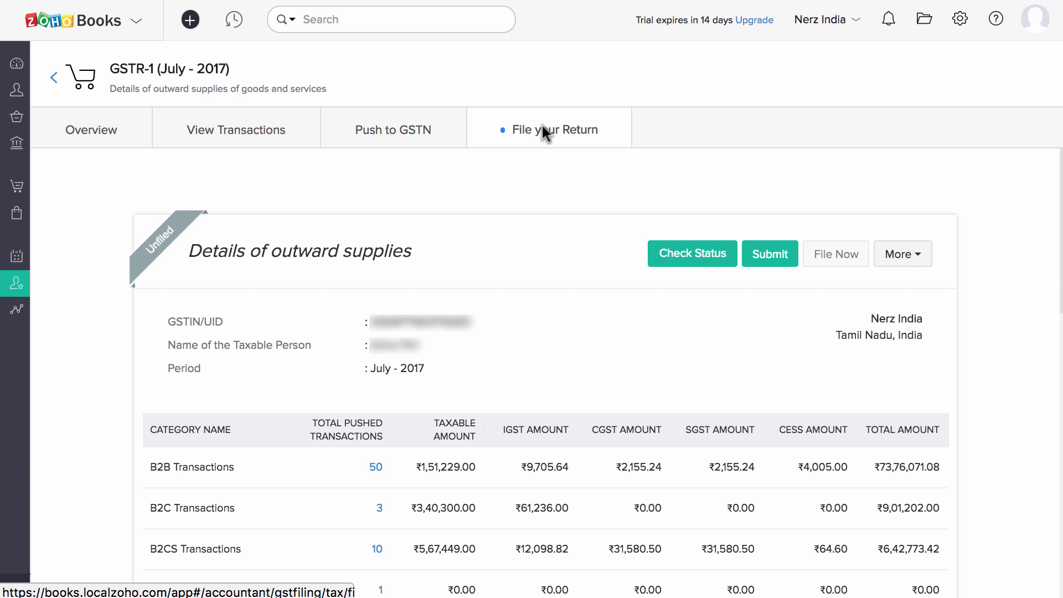
scroll(down, 3)
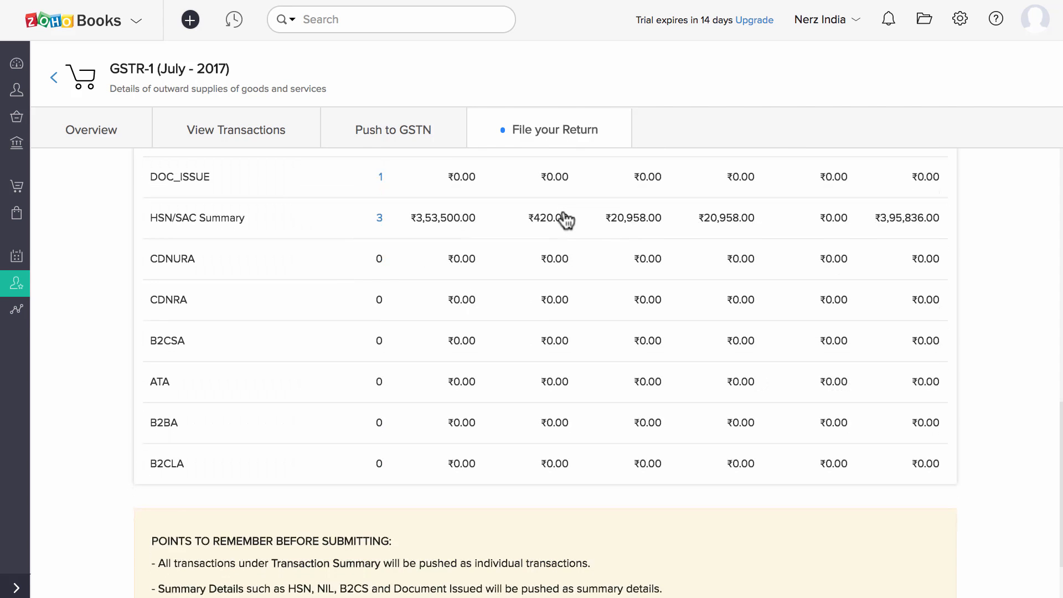
scroll(down, 3)
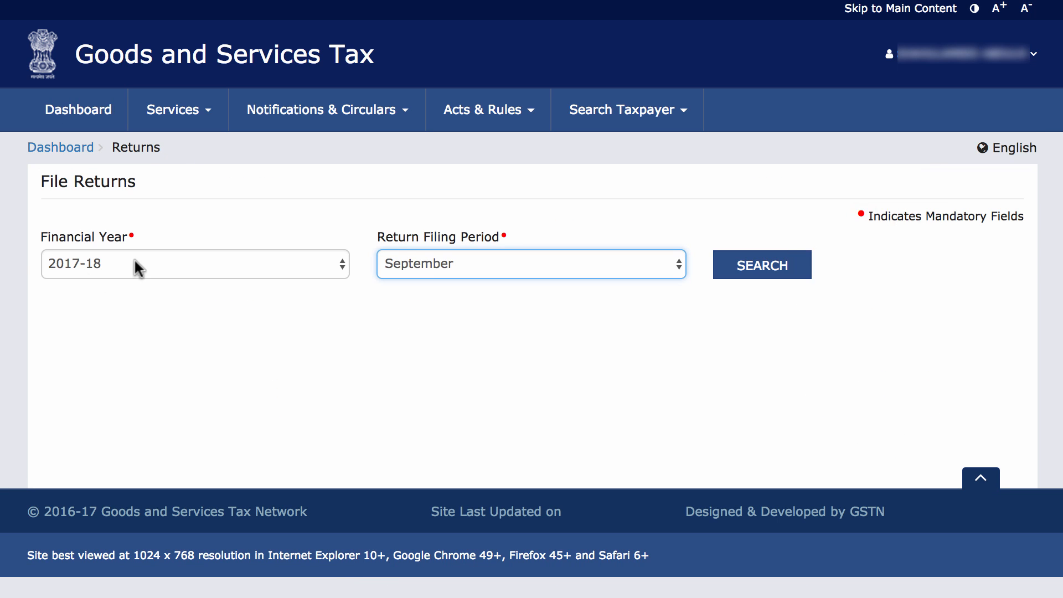
- Search returns for July 2017-18 and choose Prepare Online on the GSTR1 tile
click(530, 264)
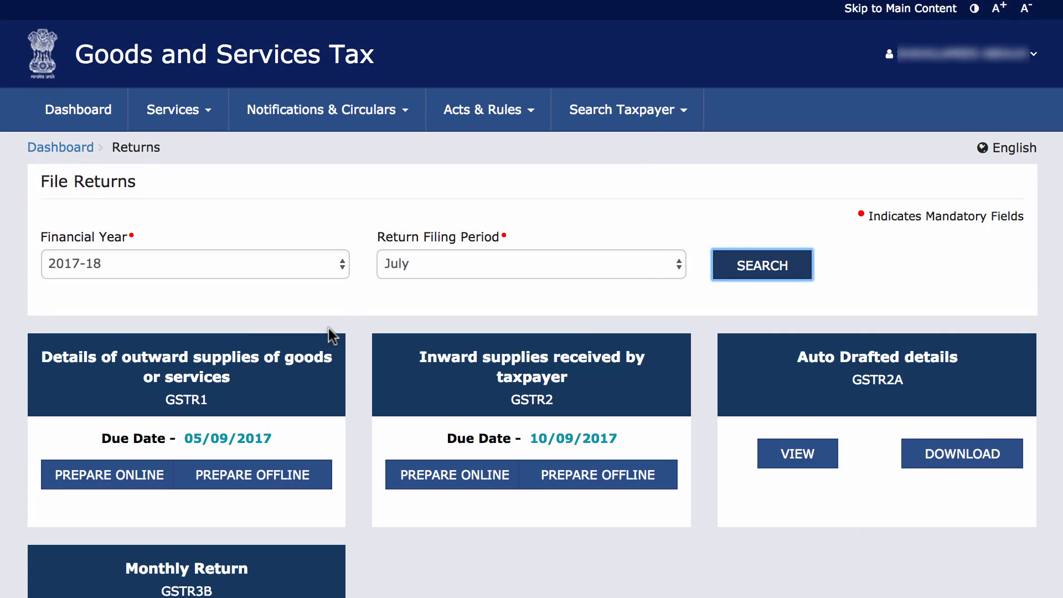
click(109, 474)
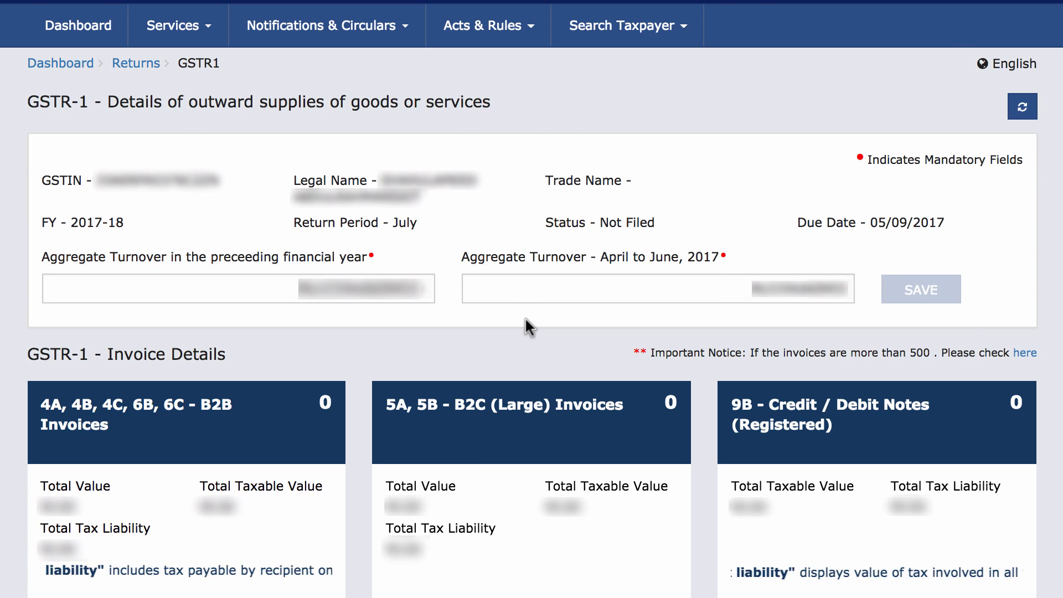
- Acknowledge the July GSTR-1 summary details are correct and submit the return on the GST portal
scroll(down, 3)
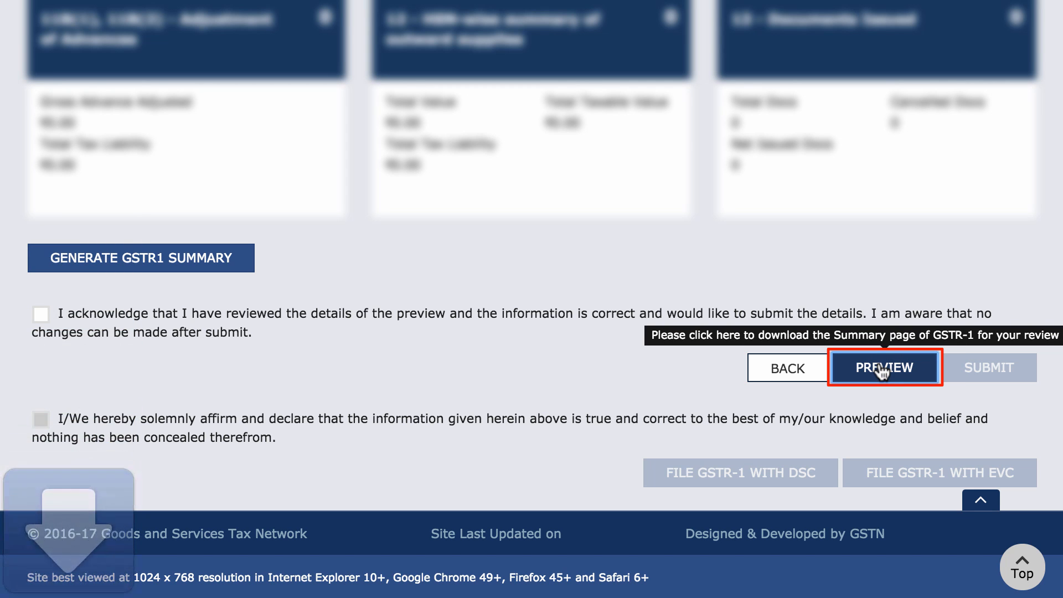
mouse_move(581, 373)
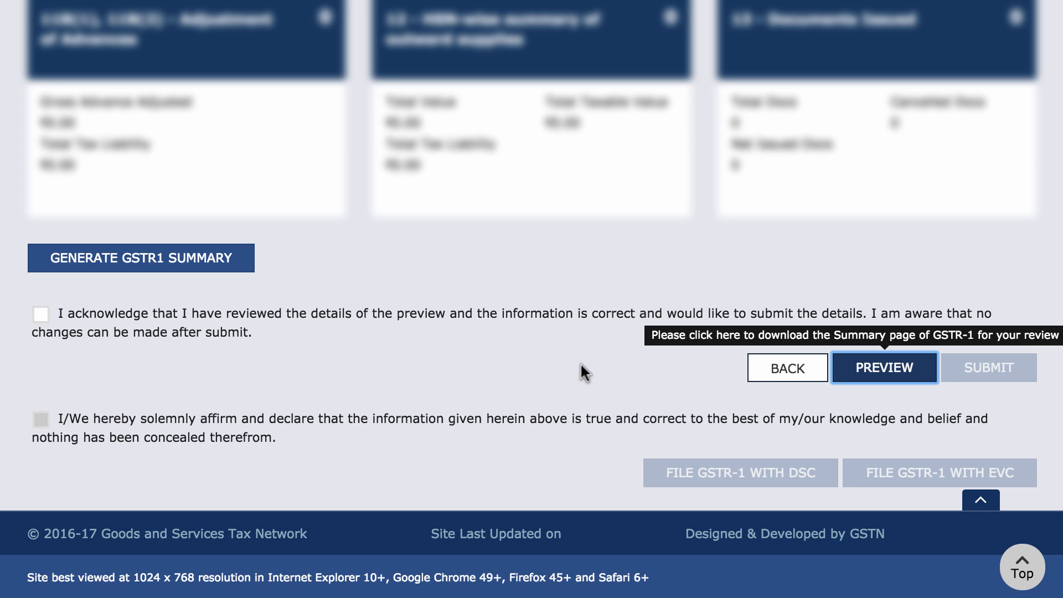
click(41, 315)
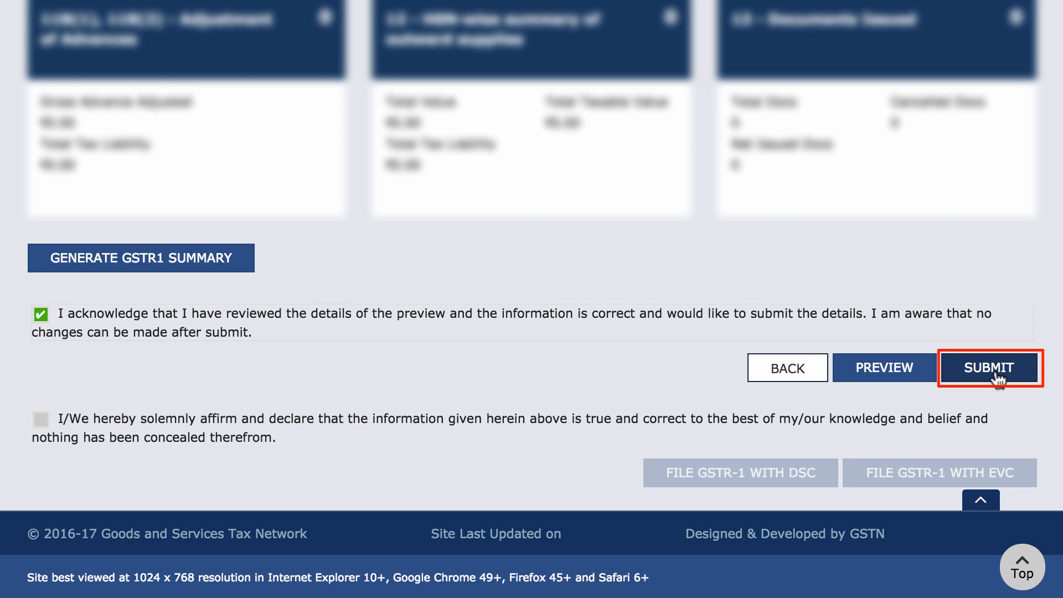
click(990, 368)
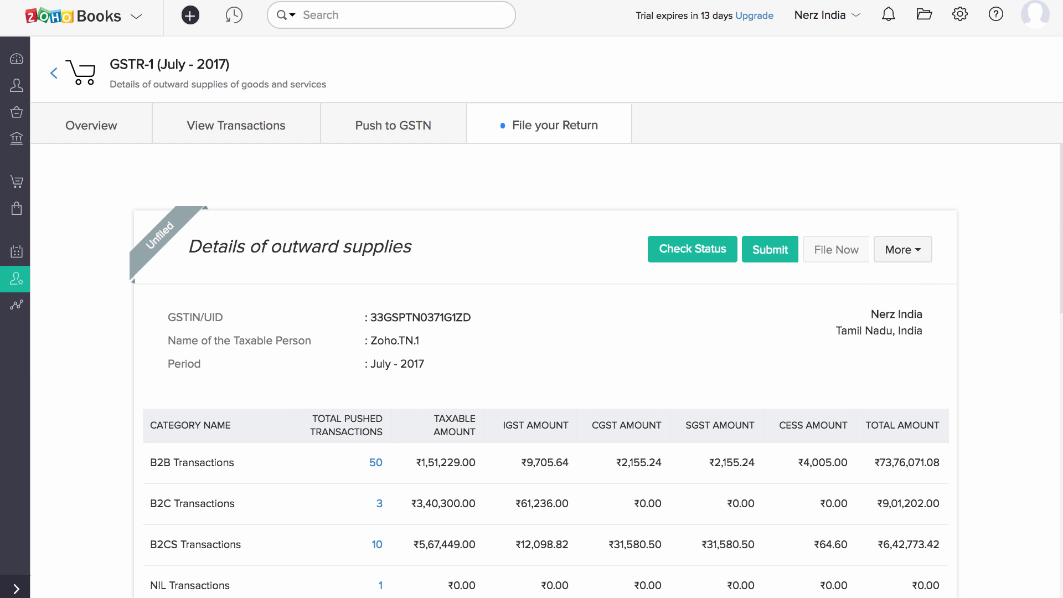
- Reveal the Mark as filed option for the July 2017 GSTR-1 return via the More dropdown
click(903, 249)
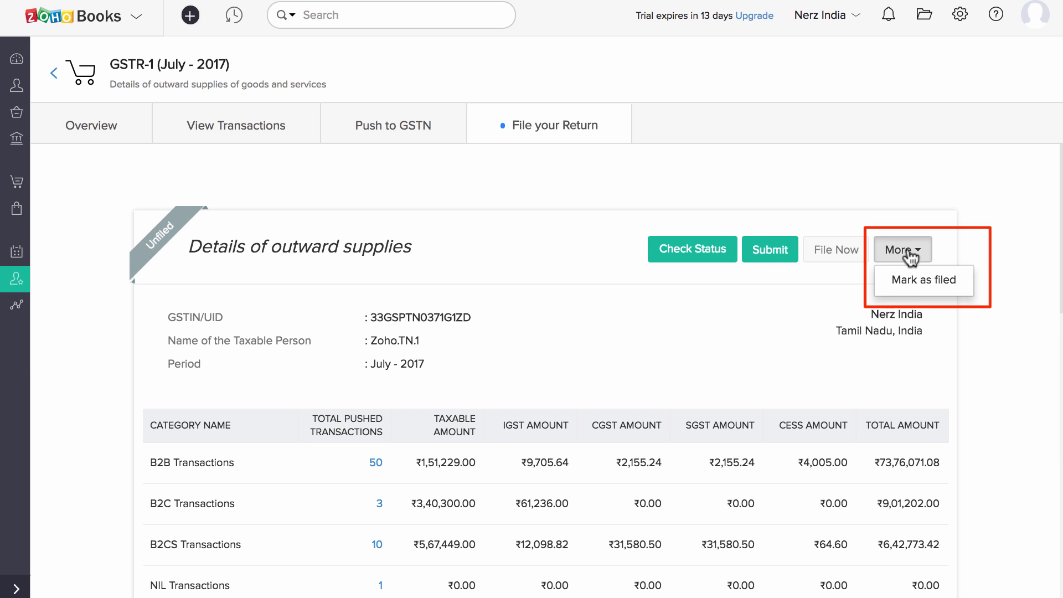